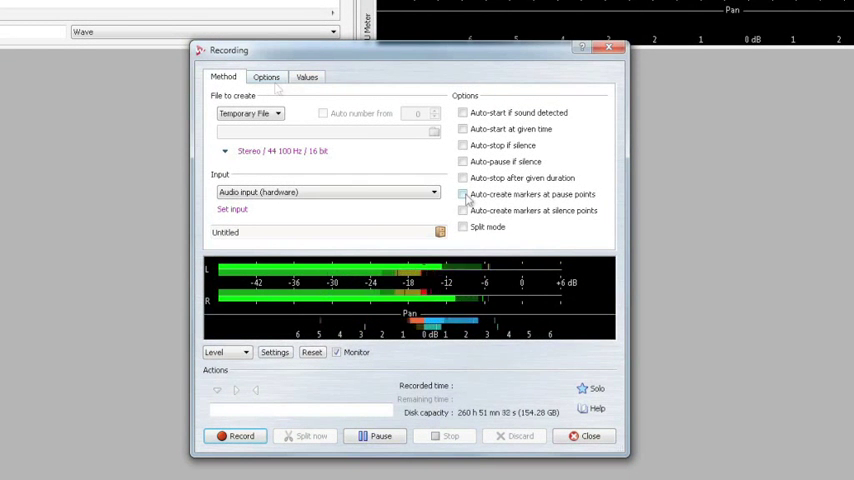
Enable auto-created markers at pause and silence points and show the input meter as a spectrum
{"action": "left_click", "coordinate": [462, 194]}
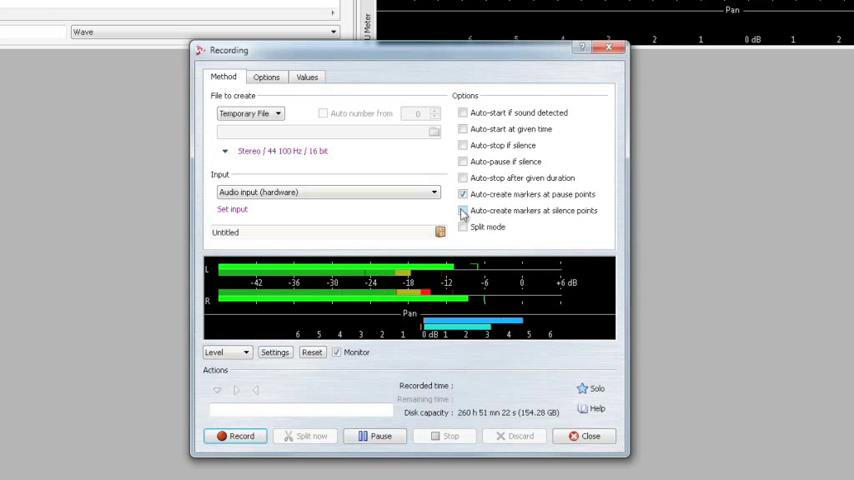
{"action": "left_click", "coordinate": [462, 210]}
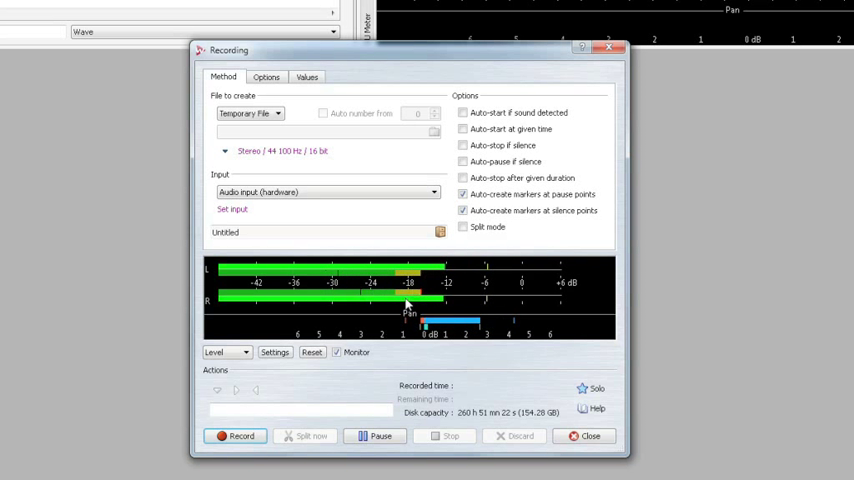
{"action": "left_click", "coordinate": [228, 352]}
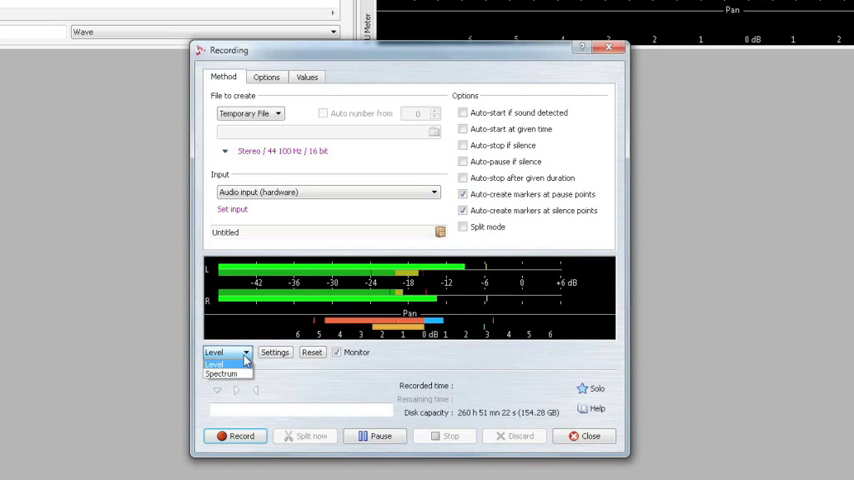
{"action": "left_click", "coordinate": [220, 372]}
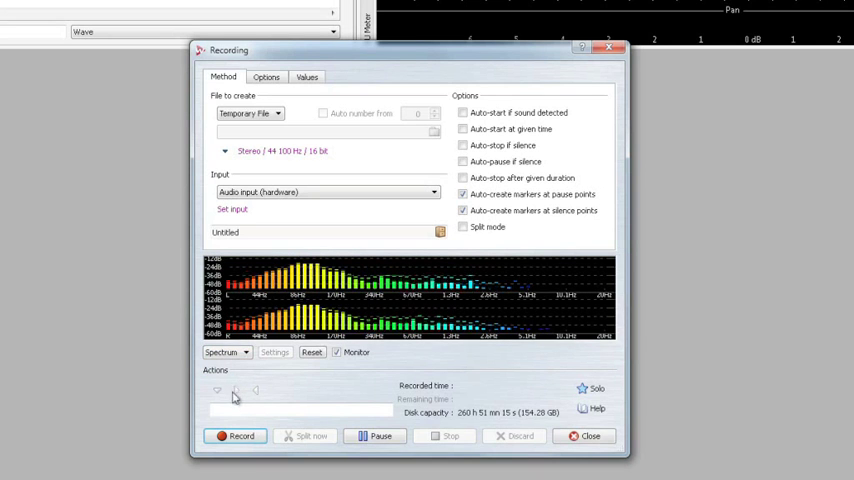
Record a short stereo take and stop it
{"action": "left_click", "coordinate": [234, 436]}
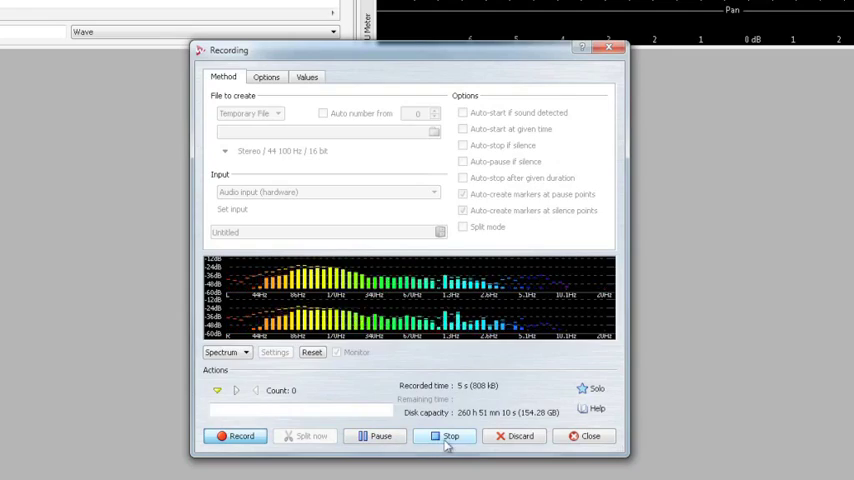
{"action": "left_click", "coordinate": [446, 436]}
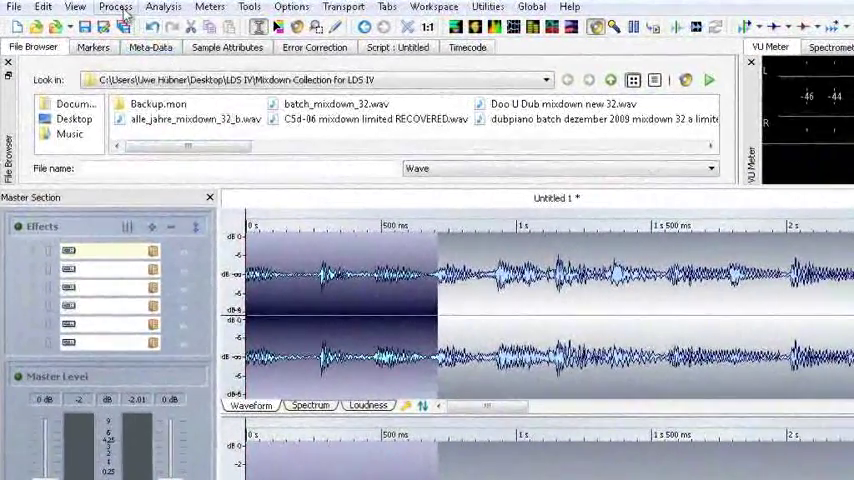
Apply Time stretching at 200%, halving the clip's tempo from 120 to 60 BPM
{"action": "left_click", "coordinate": [116, 8]}
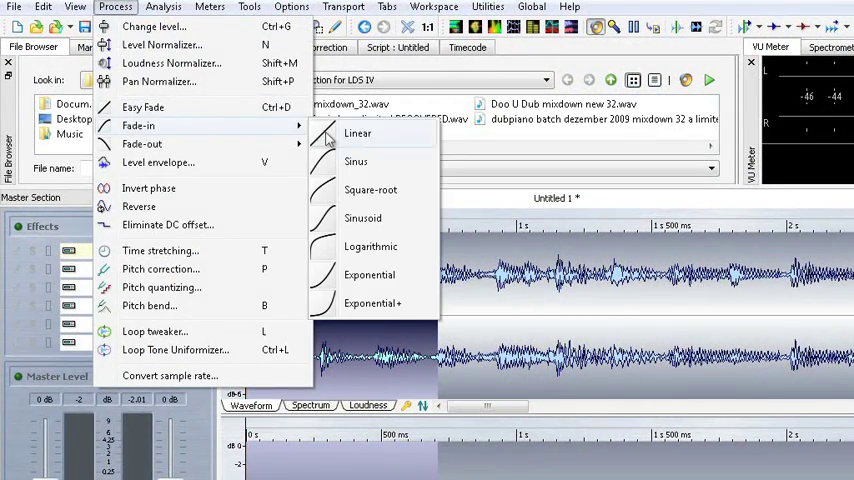
{"action": "left_click", "coordinate": [160, 250]}
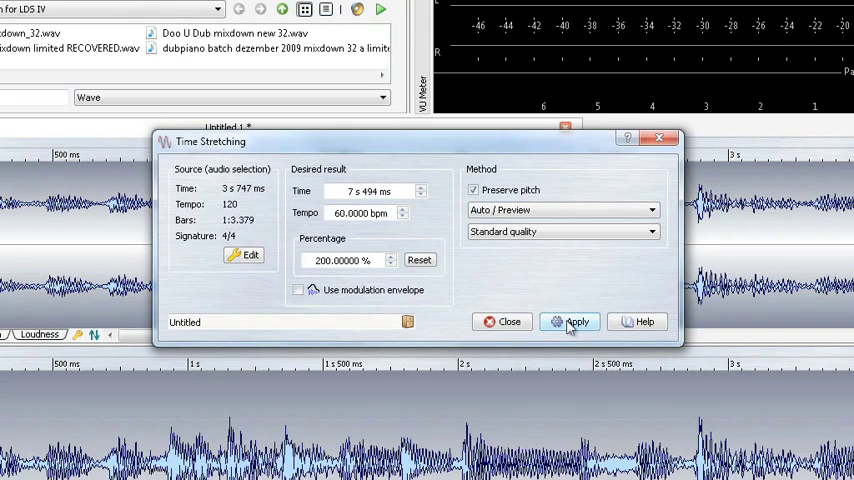
{"action": "left_click", "coordinate": [570, 320]}
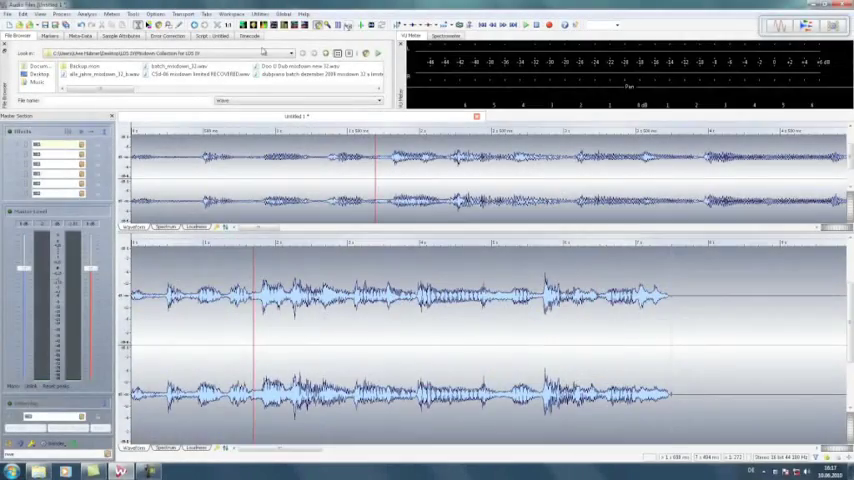
Run a Global analysis measuring the recording's loudness values
{"action": "left_click", "coordinate": [28, 8]}
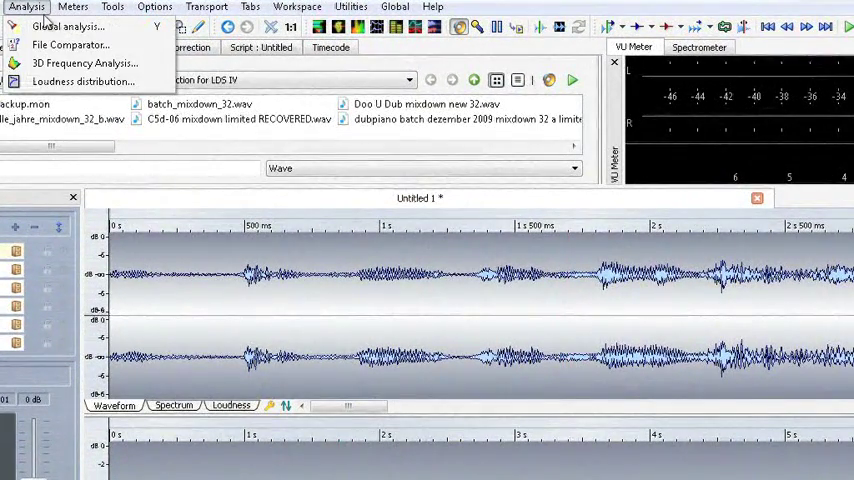
{"action": "left_click", "coordinate": [68, 26]}
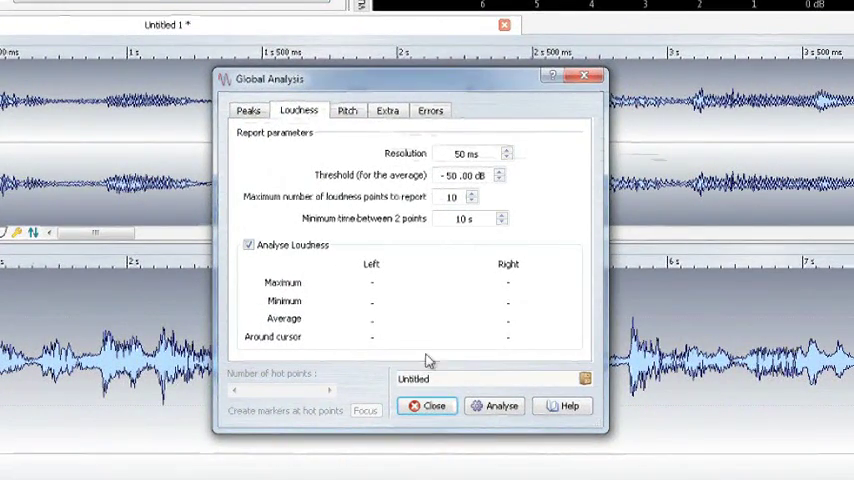
{"action": "left_click", "coordinate": [500, 404]}
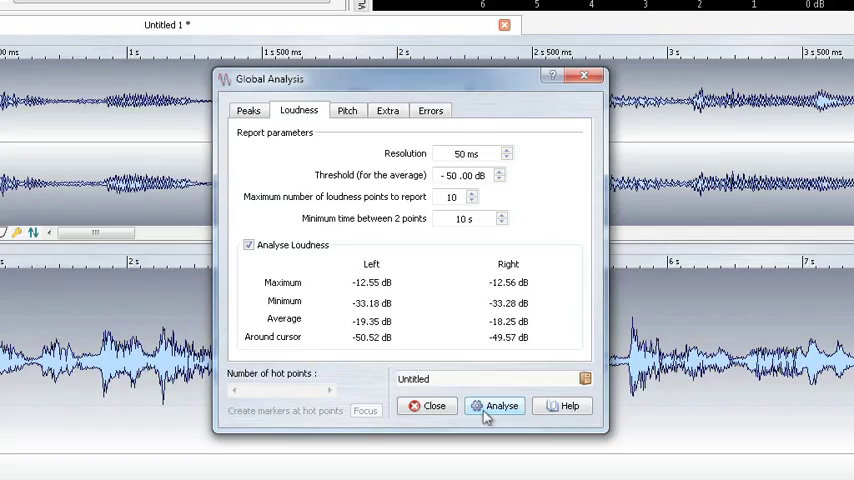
Review the Peaks, Pitch and DC offset results, then close the analysis window
{"action": "left_click", "coordinate": [248, 110]}
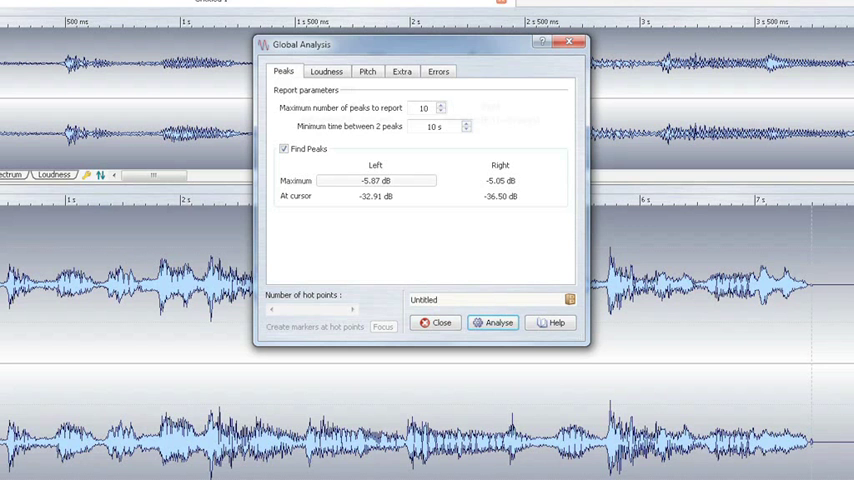
{"action": "left_click", "coordinate": [368, 72]}
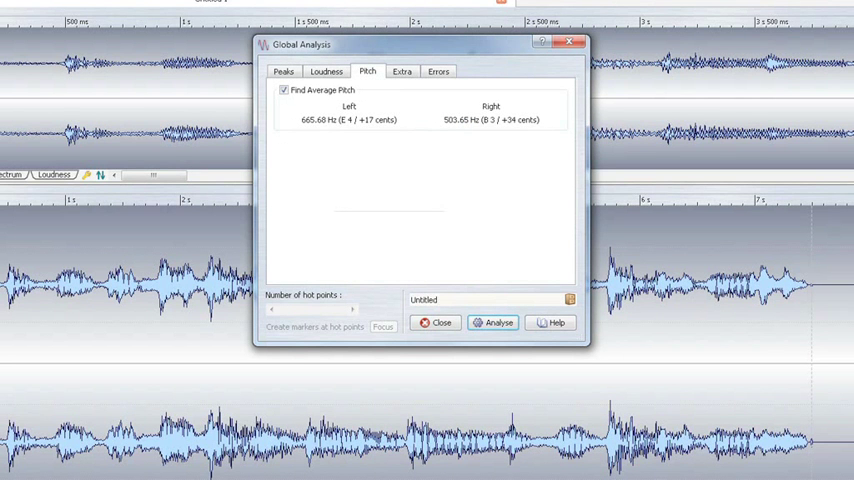
{"action": "left_click", "coordinate": [400, 72]}
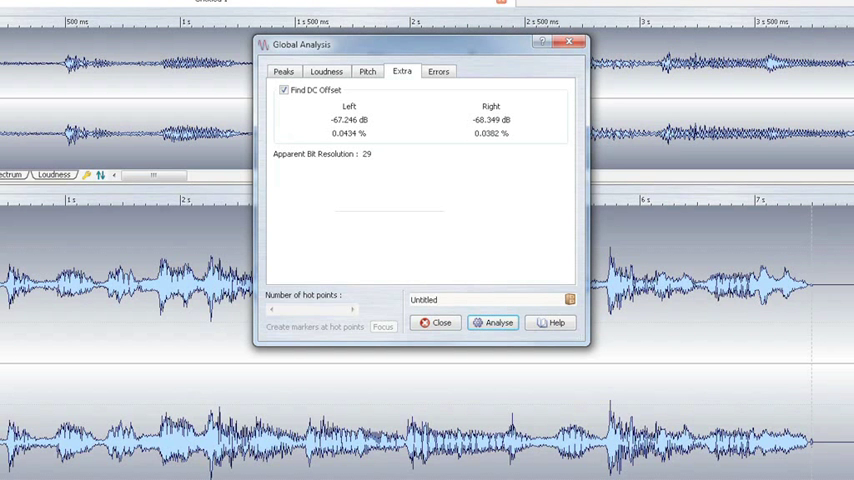
{"action": "left_click", "coordinate": [284, 72]}
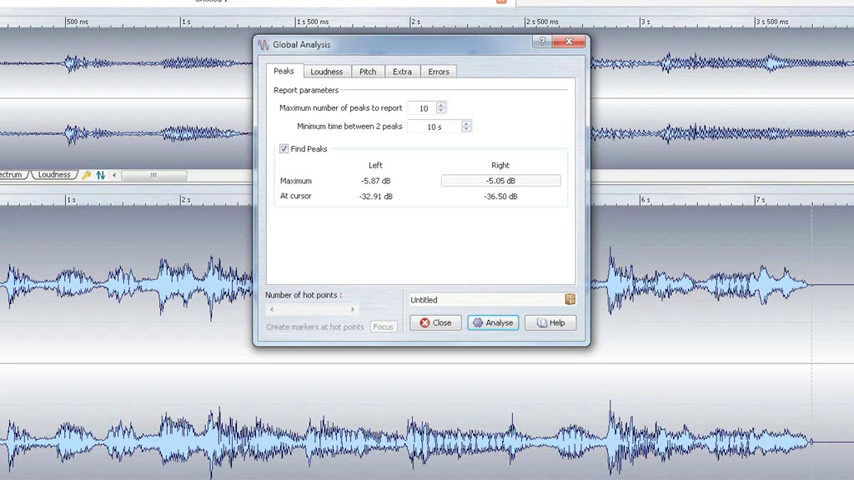
{"action": "left_click", "coordinate": [400, 72]}
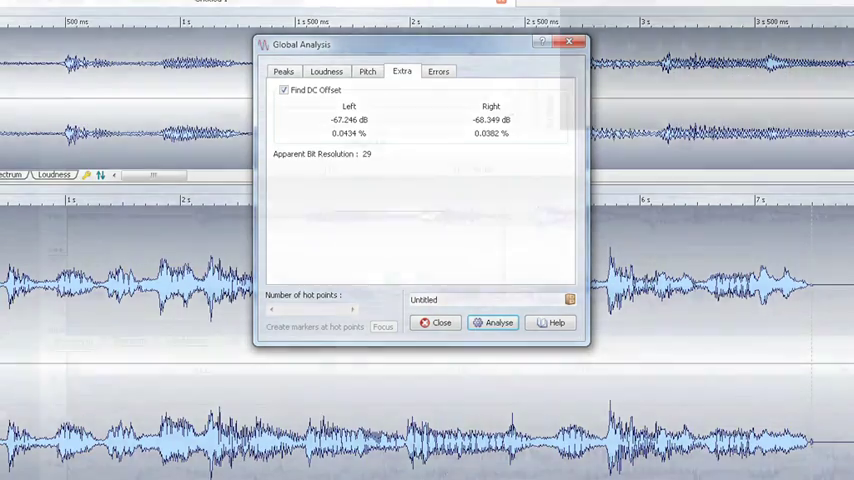
{"action": "left_click", "coordinate": [22, 8]}
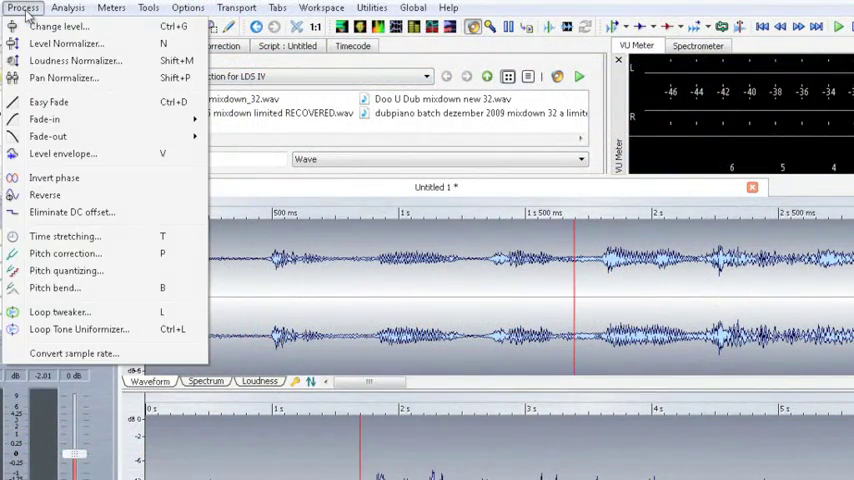
{"action": "mouse_move", "coordinate": [64, 78]}
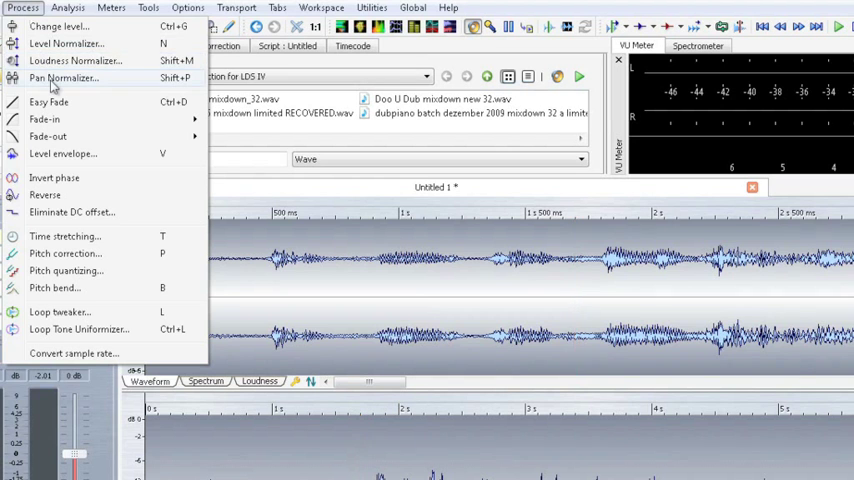
Set the Pan Normalizer to Loudness (RMS) reference with DC offset removal
{"action": "left_click", "coordinate": [64, 78]}
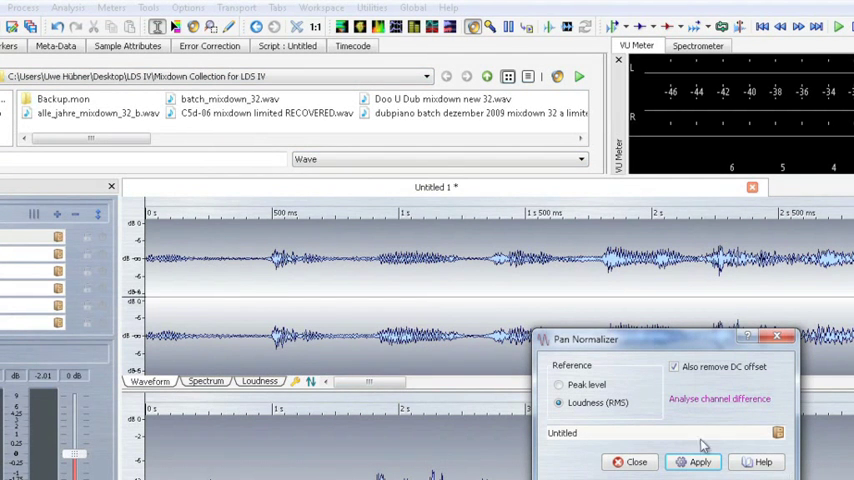
{"action": "mouse_move", "coordinate": [688, 434]}
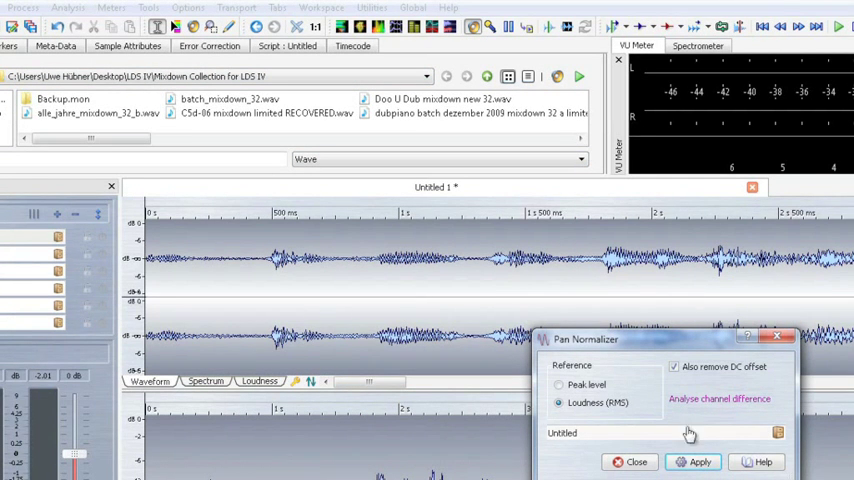
{"action": "mouse_move", "coordinate": [684, 358]}
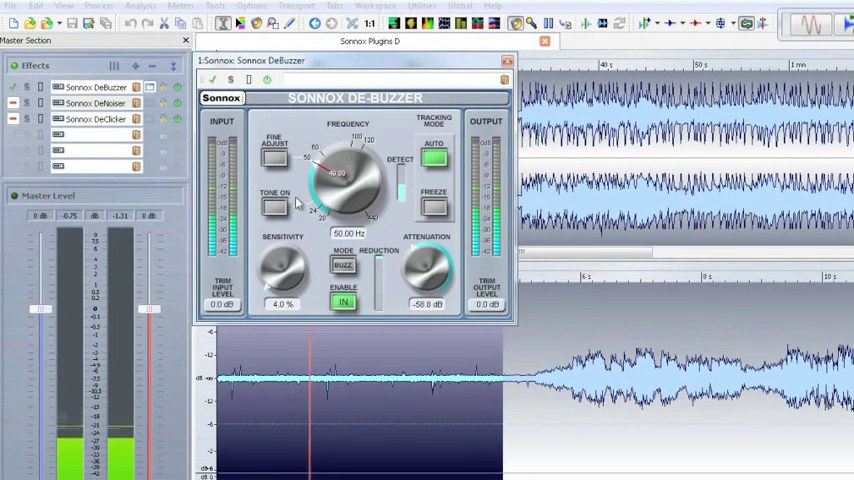
Raise Sonnox DeBuzzer sensitivity to 70.5%, toggle its mode and deepen the attenuation
{"action": "left_click_drag", "start_coordinate": [284, 270], "coordinate": [290, 244]}
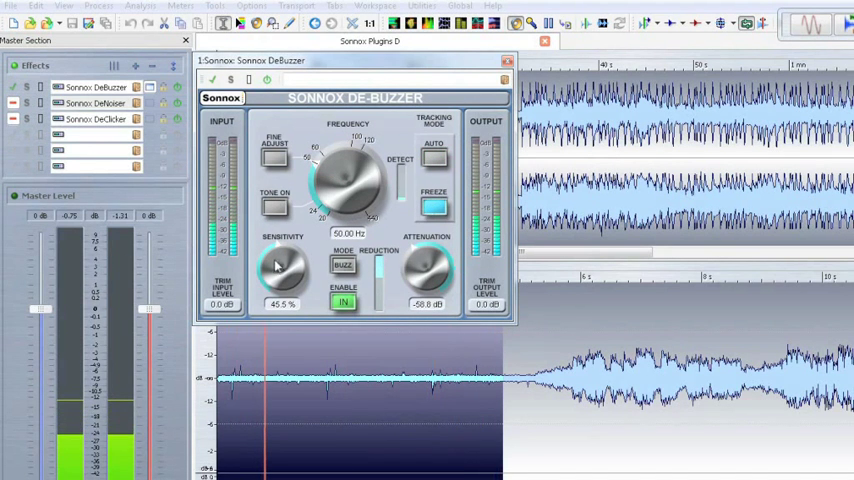
{"action": "left_click_drag", "start_coordinate": [284, 270], "coordinate": [290, 250]}
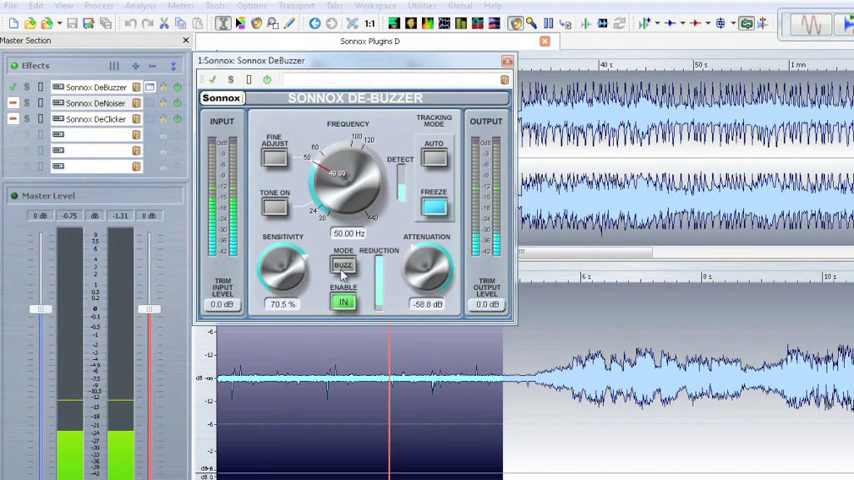
{"action": "left_click", "coordinate": [344, 266]}
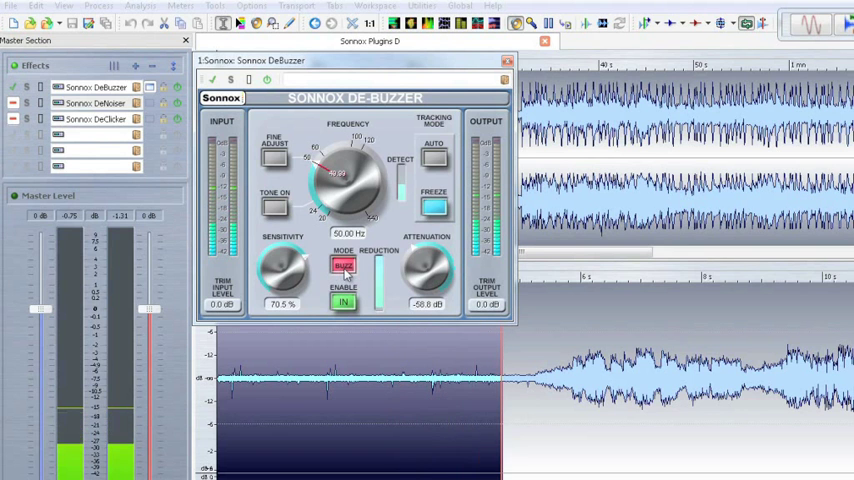
{"action": "left_click", "coordinate": [344, 264]}
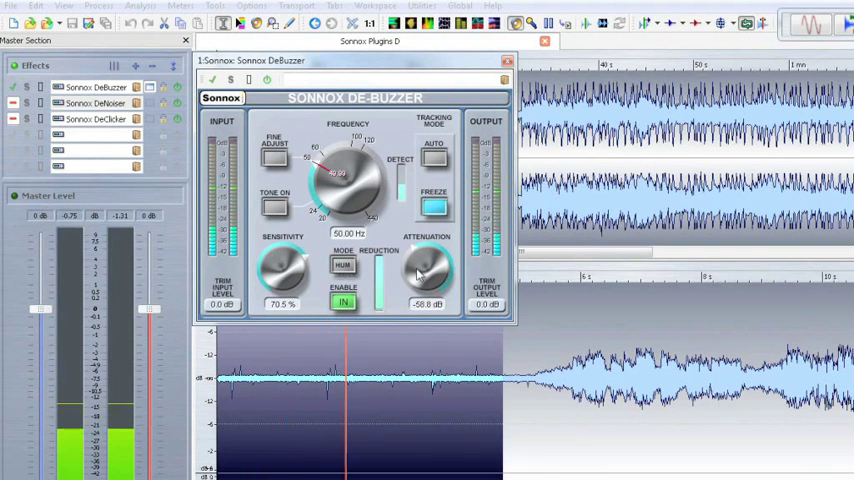
{"action": "left_click_drag", "start_coordinate": [420, 264], "coordinate": [416, 280]}
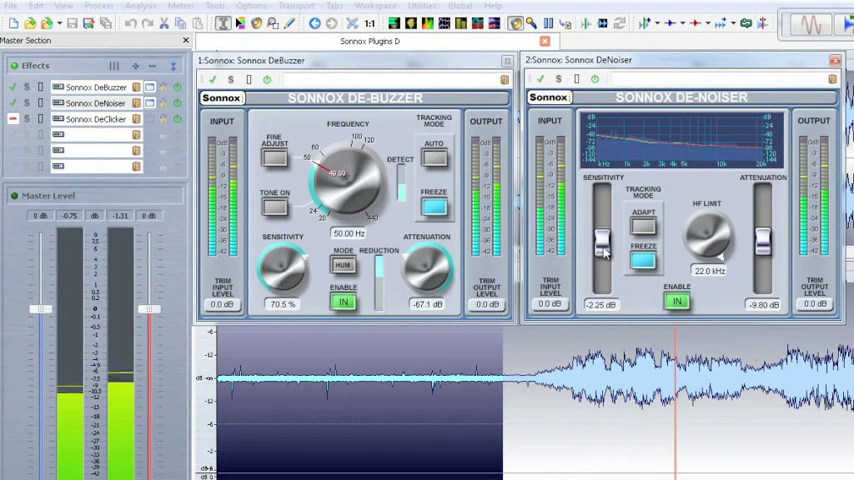
Lower the DeNoiser HF limit and raise the DeClicker's decrackle and declick sensitivities
{"action": "left_click_drag", "start_coordinate": [602, 250], "coordinate": [602, 216]}
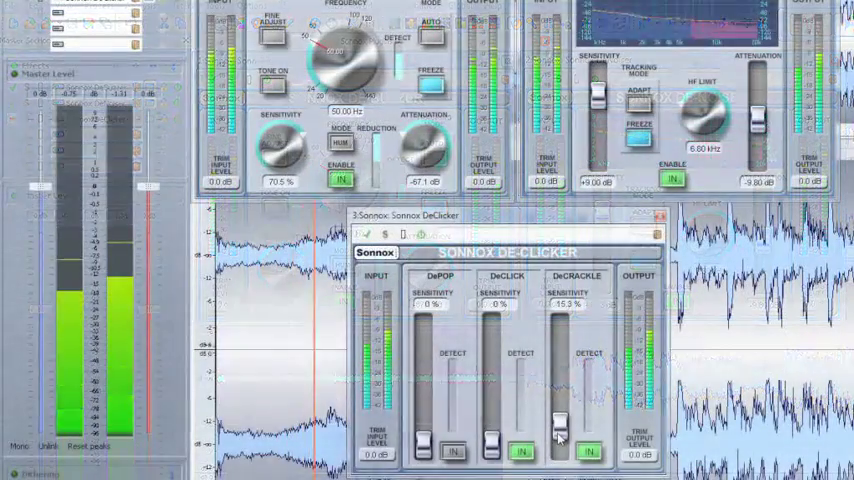
{"action": "left_click_drag", "start_coordinate": [560, 430], "coordinate": [560, 396]}
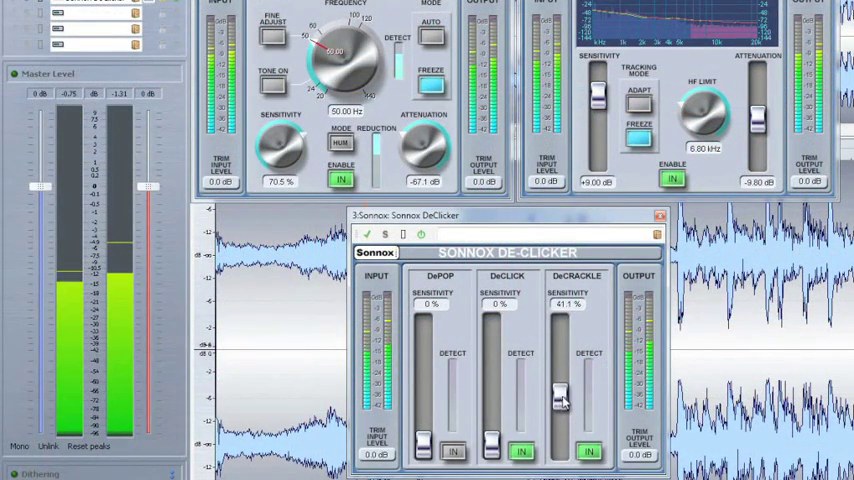
{"action": "left_click_drag", "start_coordinate": [560, 396], "coordinate": [560, 360]}
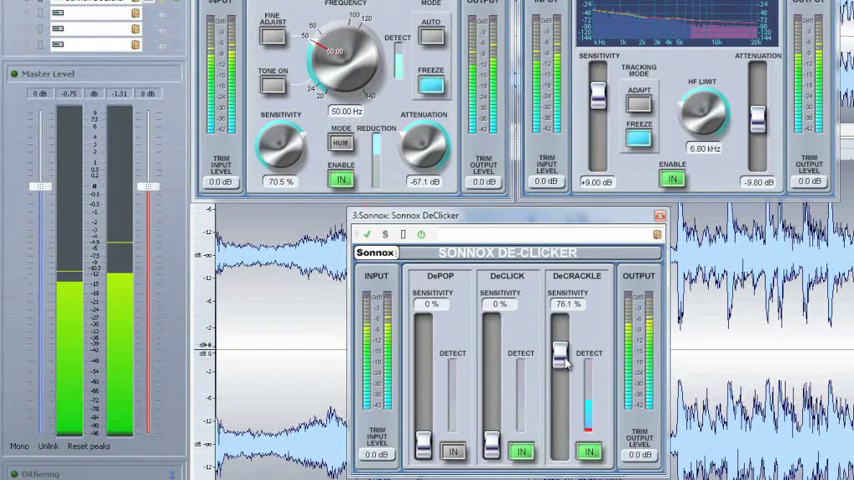
{"action": "left_click_drag", "start_coordinate": [560, 360], "coordinate": [560, 344]}
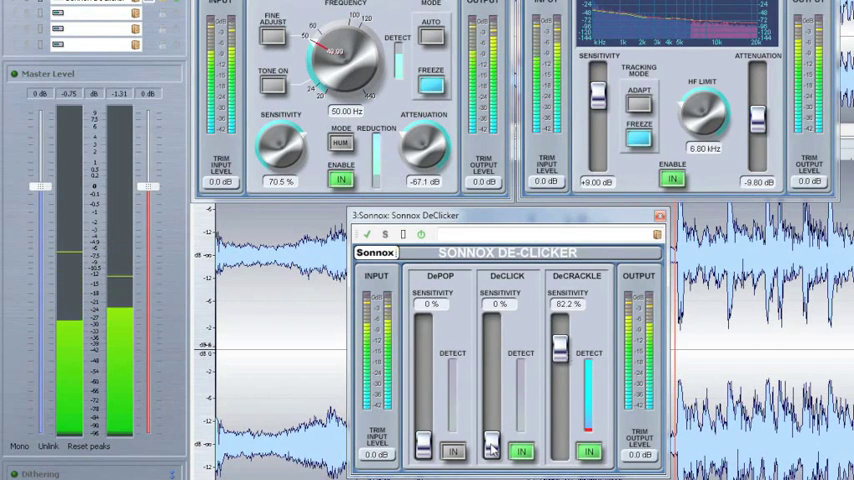
{"action": "left_click_drag", "start_coordinate": [488, 450], "coordinate": [488, 400]}
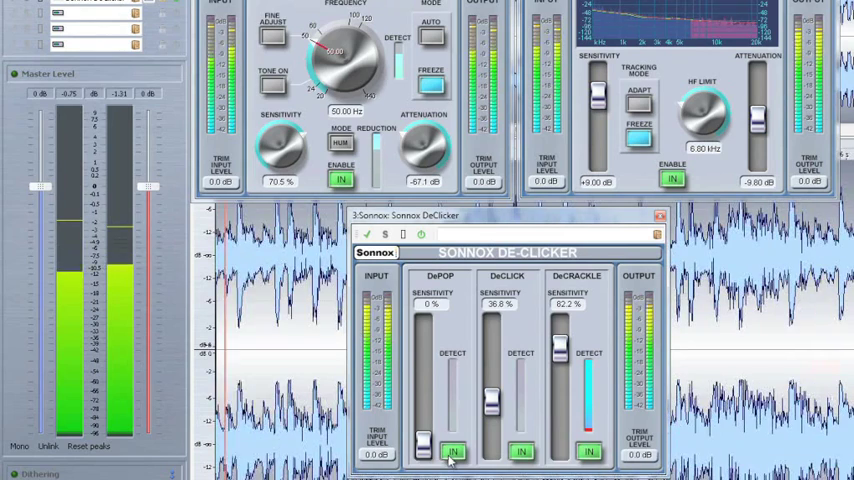
{"action": "left_click_drag", "start_coordinate": [424, 448], "coordinate": [424, 420]}
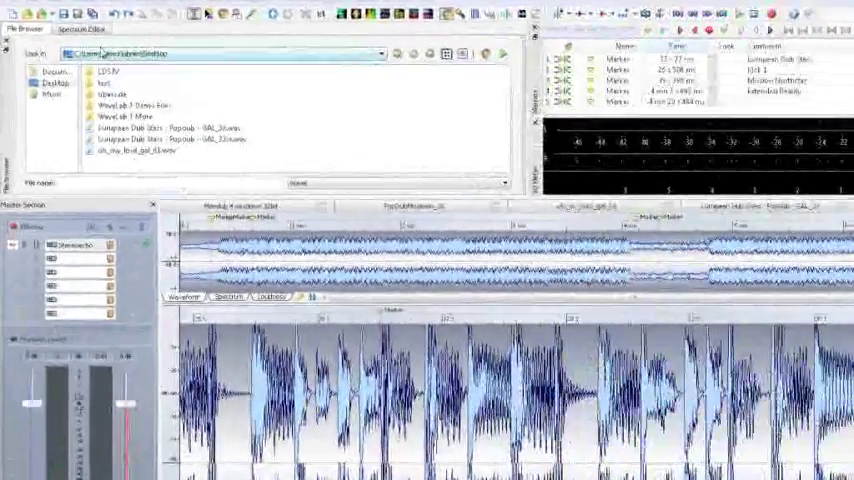
Show the clip as a spectrogram in the Spectrum Editor and choose a Bandpass filter
{"action": "left_click", "coordinate": [92, 24]}
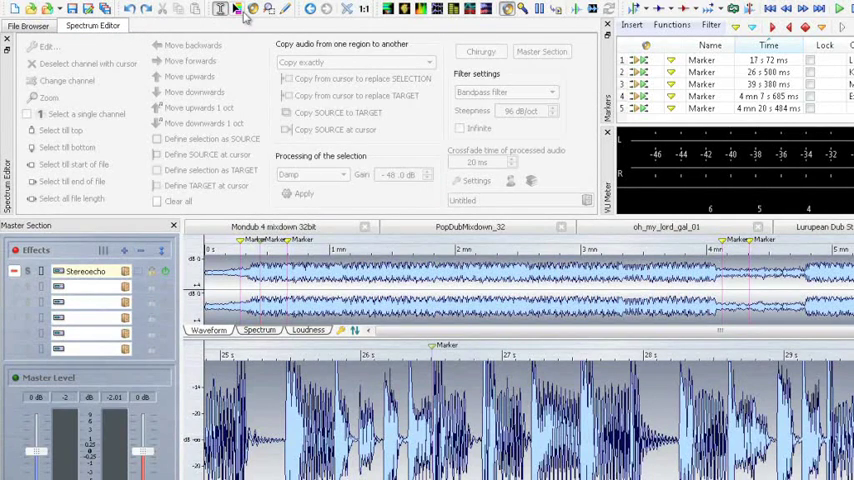
{"action": "left_click", "coordinate": [260, 330]}
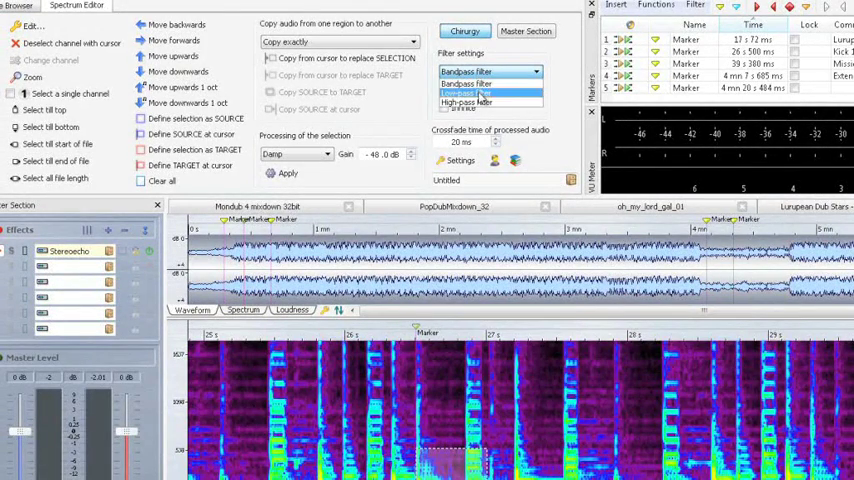
{"action": "left_click", "coordinate": [466, 82]}
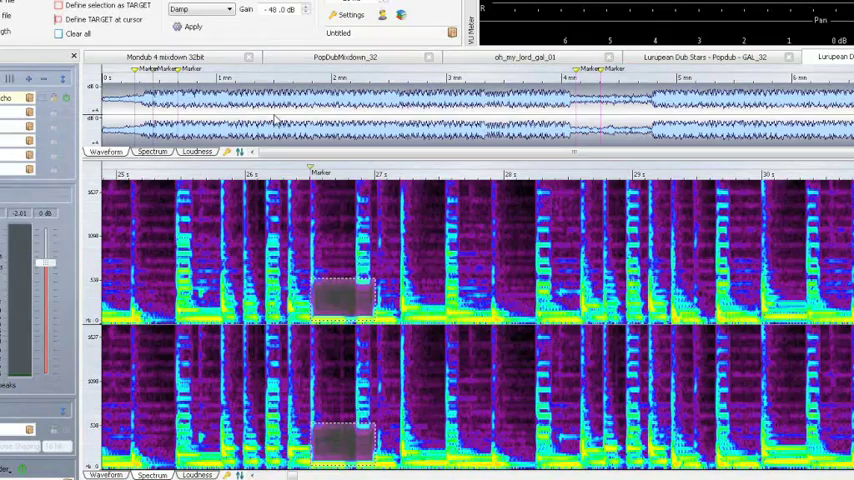
{"action": "mouse_move", "coordinate": [316, 236]}
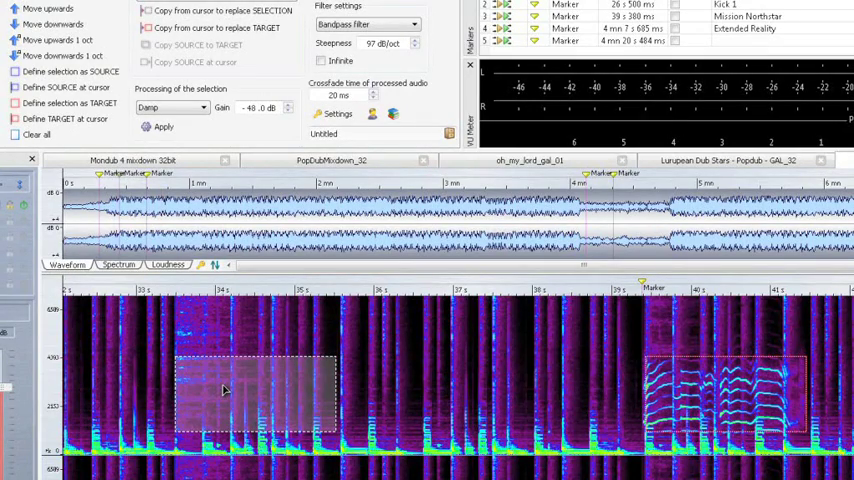
{"action": "mouse_move", "coordinate": [232, 388]}
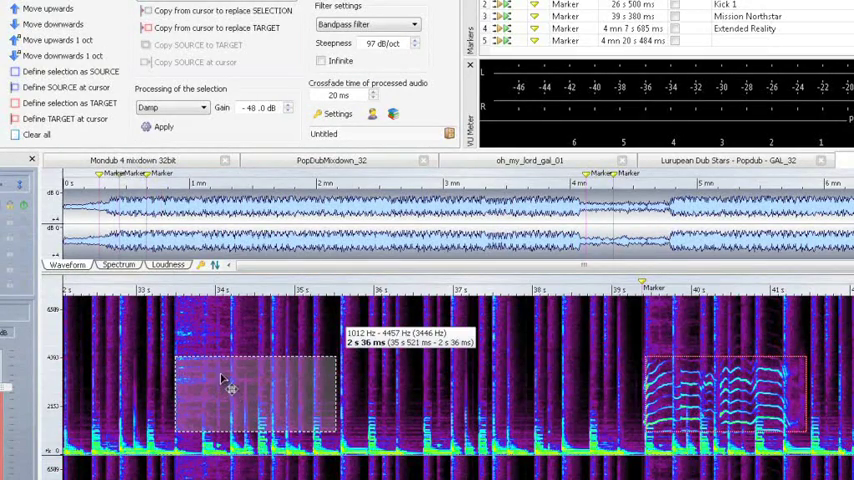
{"action": "mouse_move", "coordinate": [116, 172]}
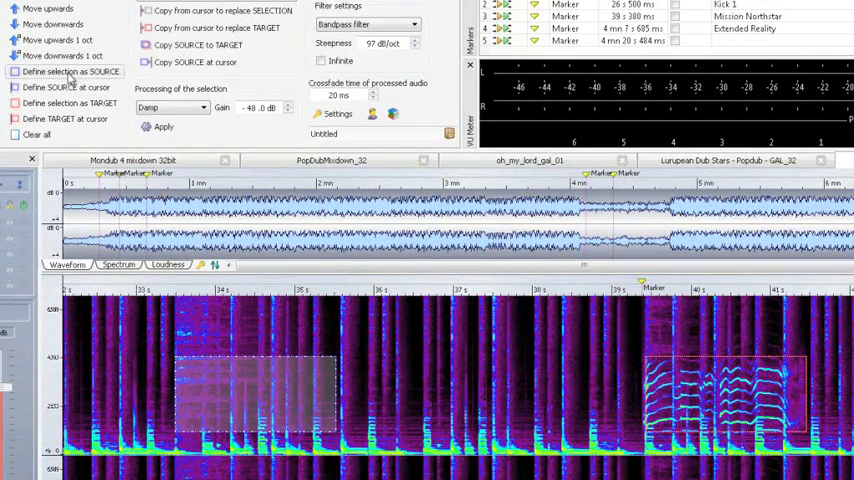
{"action": "mouse_move", "coordinate": [196, 44]}
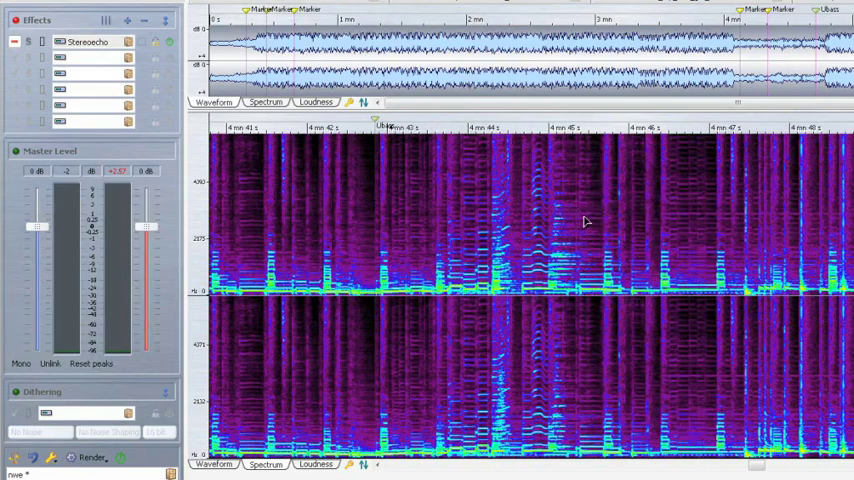
{"action": "mouse_move", "coordinate": [550, 280]}
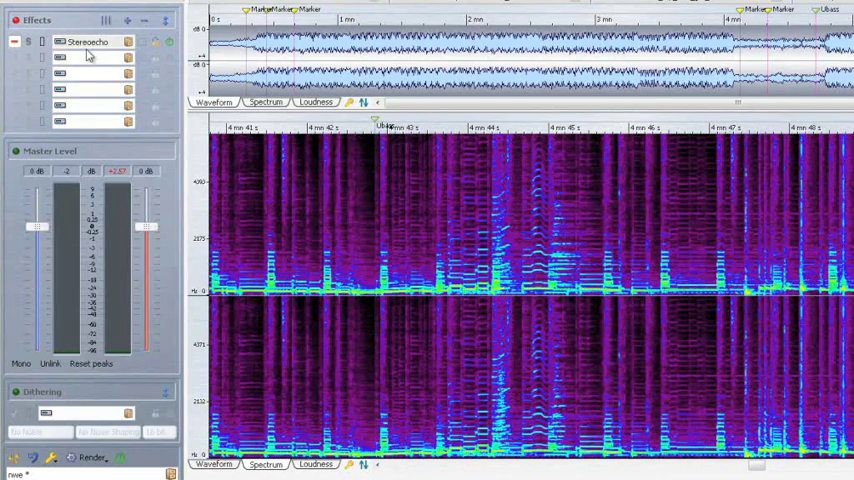
{"action": "mouse_move", "coordinate": [390, 298]}
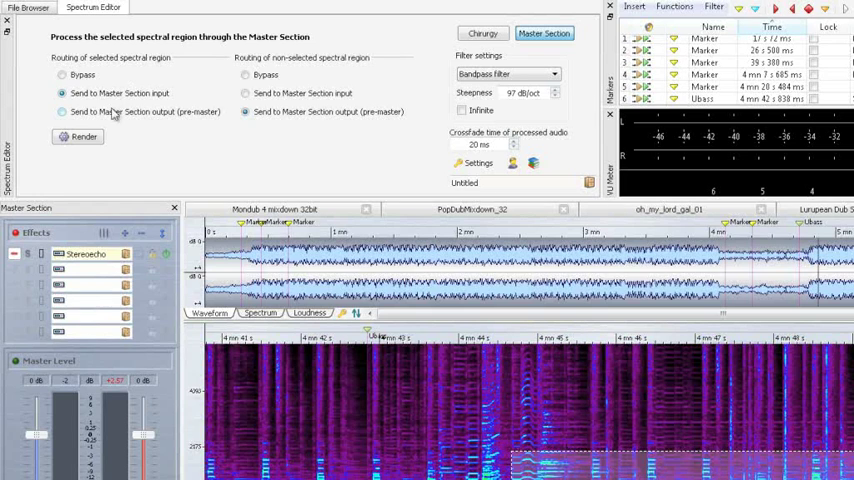
{"action": "mouse_move", "coordinate": [158, 204]}
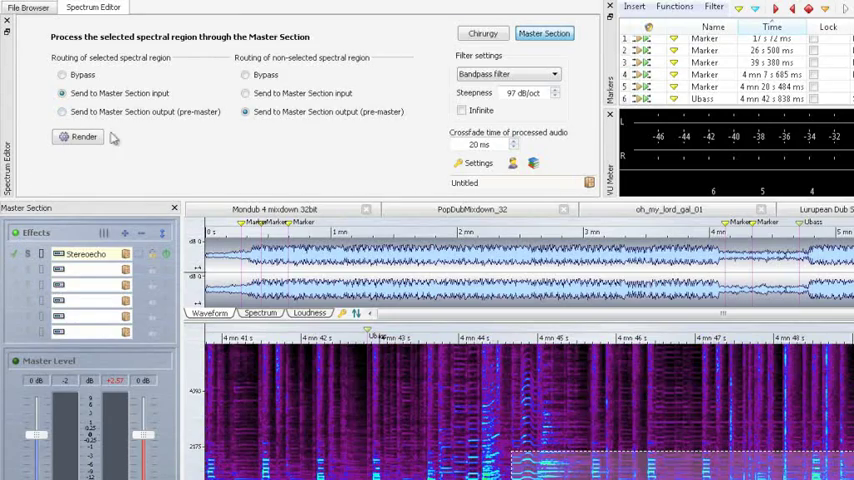
Render the StereoEcho through the Master Section into the selected spectral region
{"action": "left_click", "coordinate": [78, 136]}
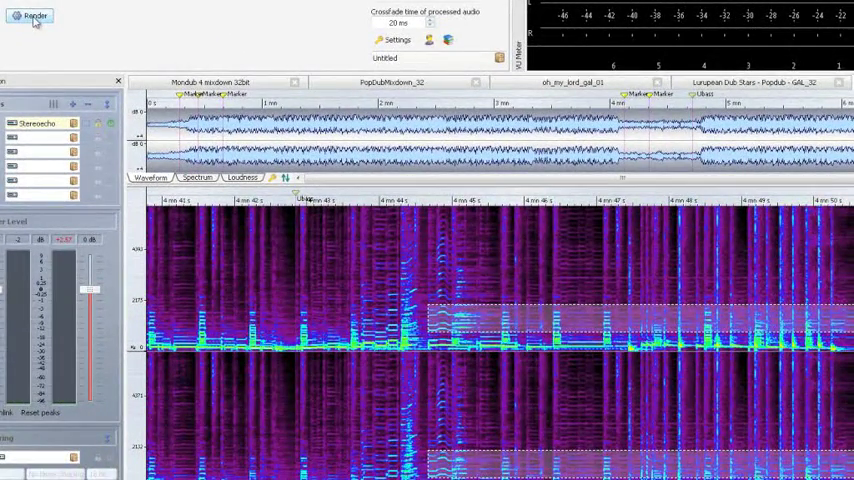